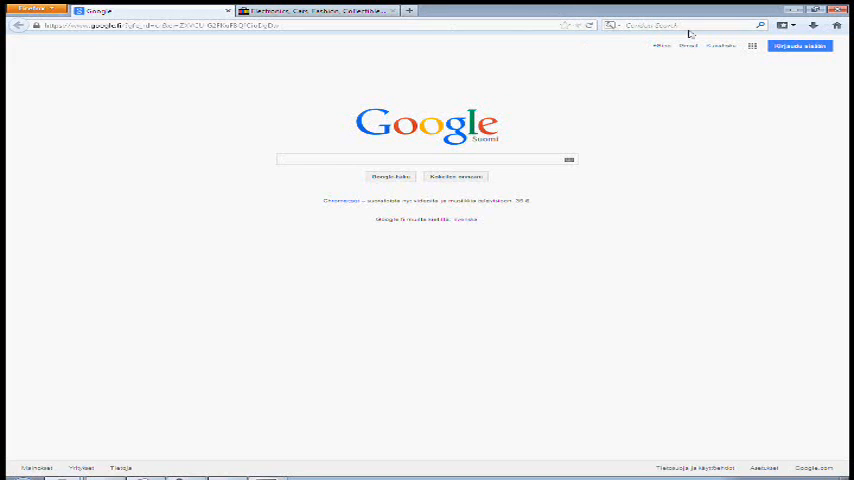
mouse_move(385, 36)
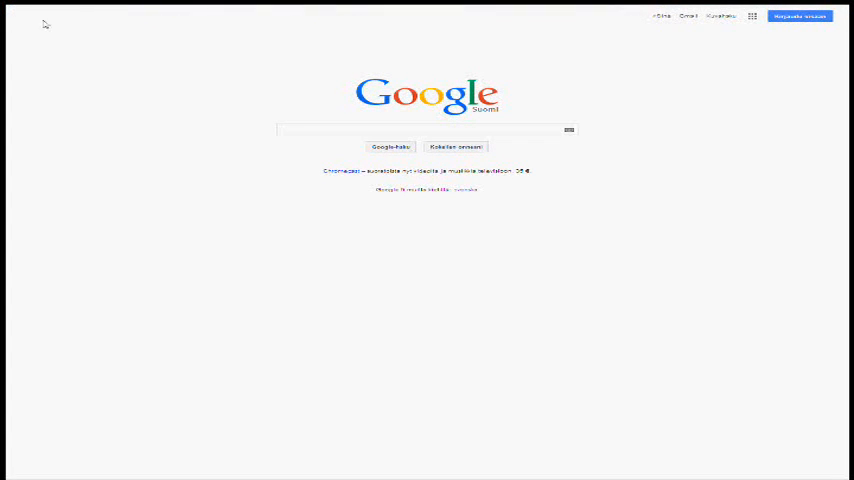
mouse_move(205, 42)
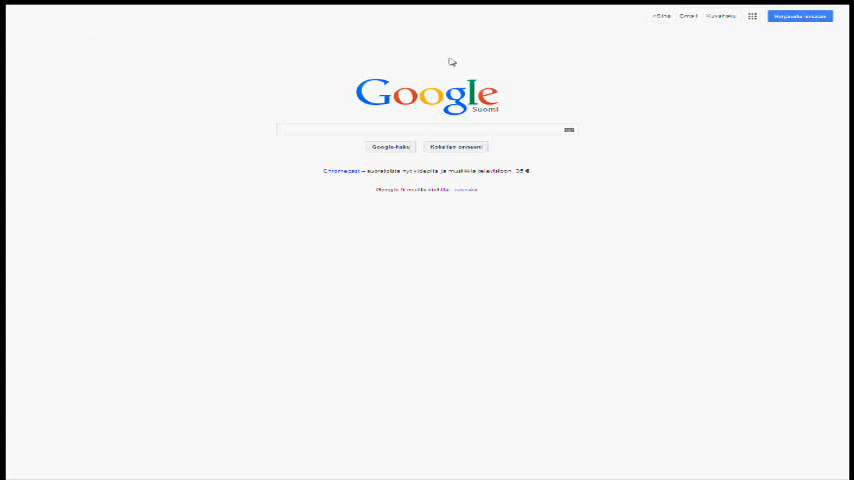
mouse_move(47, 327)
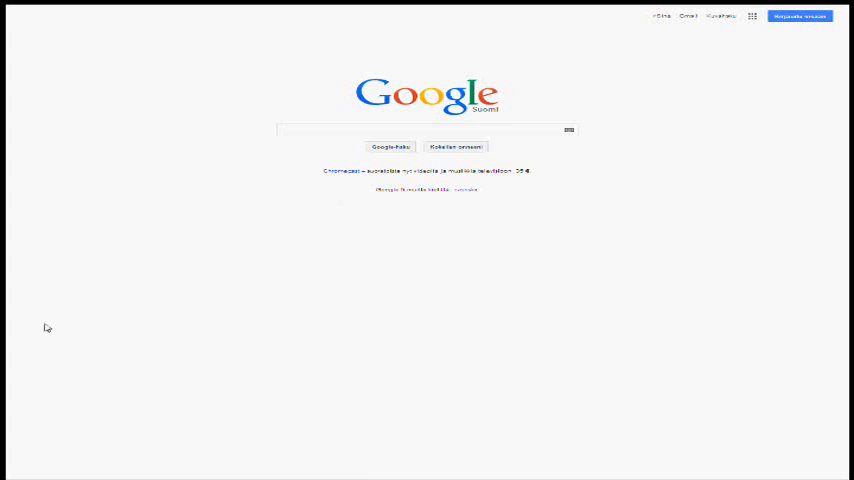
mouse_move(594, 324)
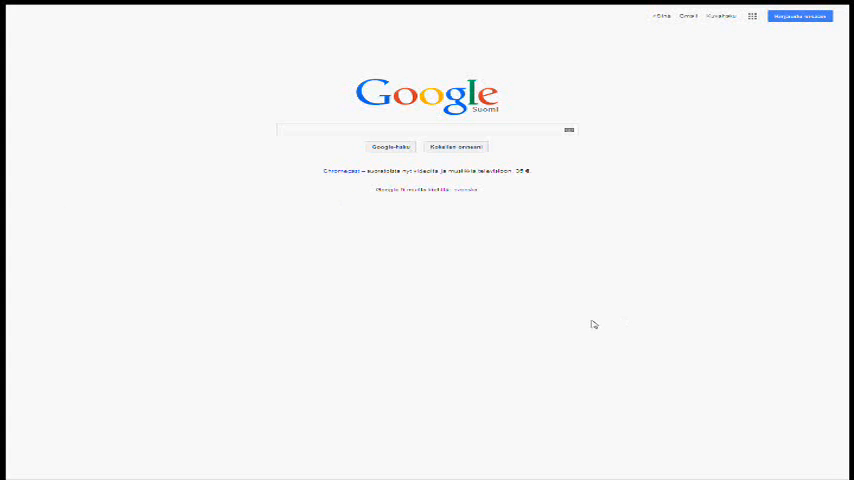
mouse_move(504, 344)
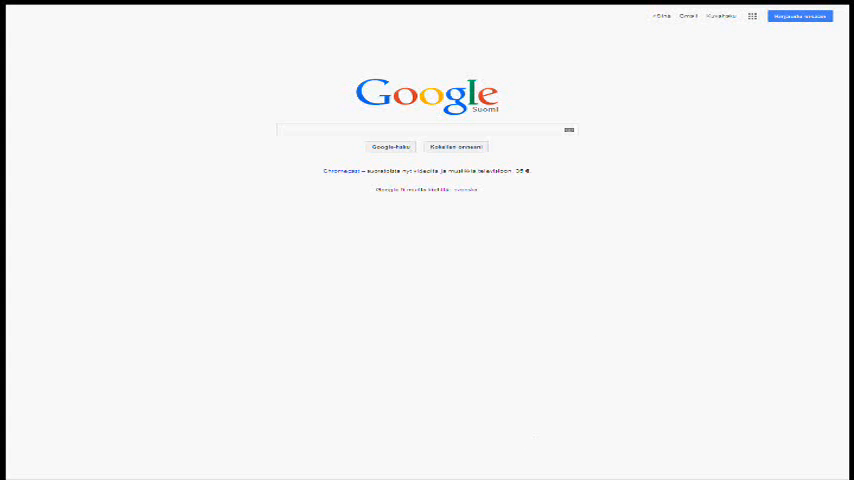
mouse_move(237, 214)
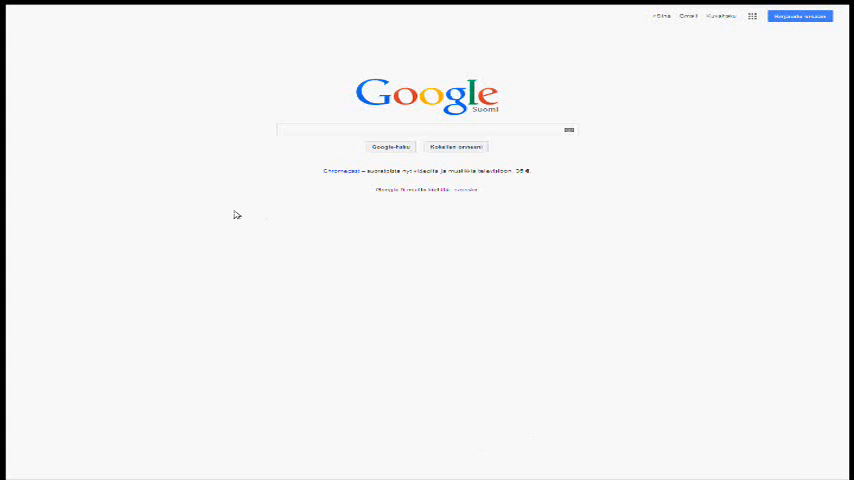
mouse_move(197, 125)
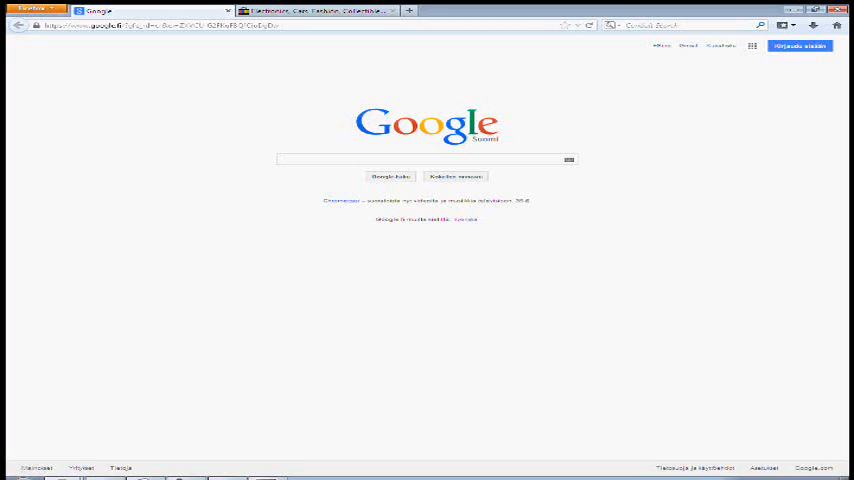
mouse_move(330, 322)
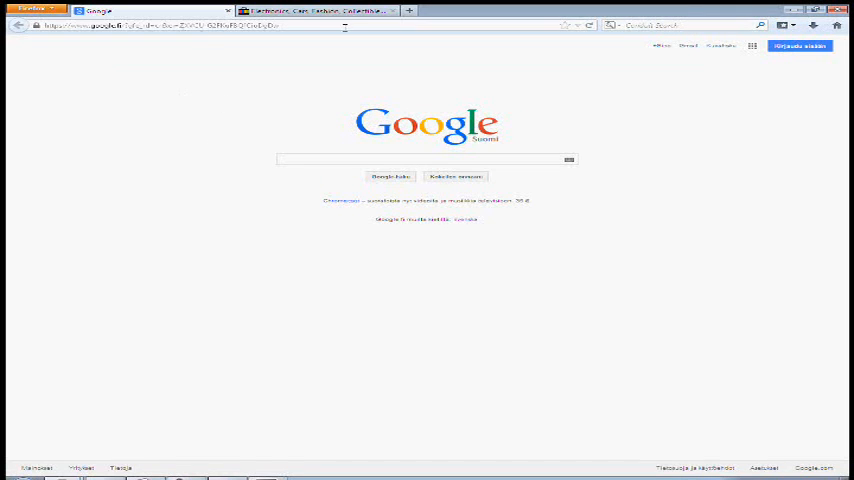
mouse_move(262, 102)
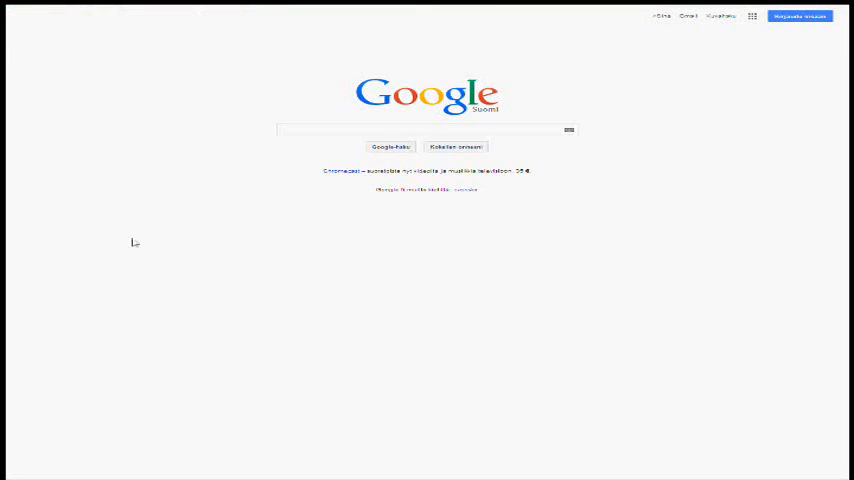
mouse_move(349, 28)
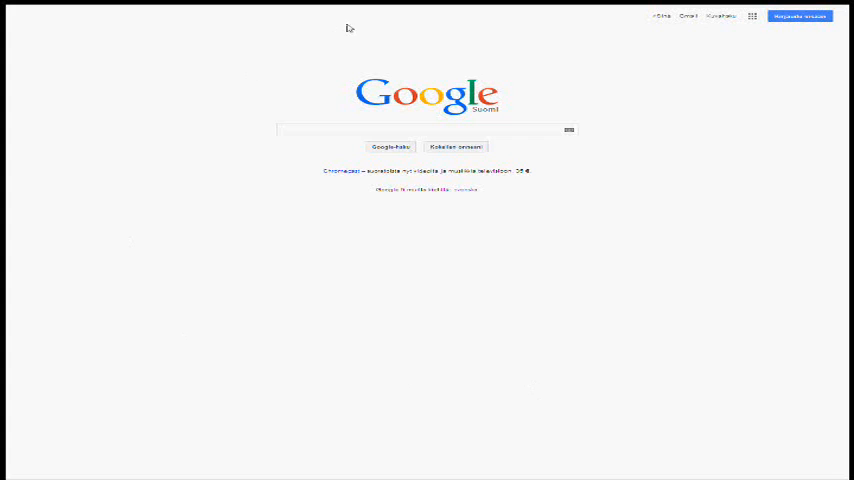